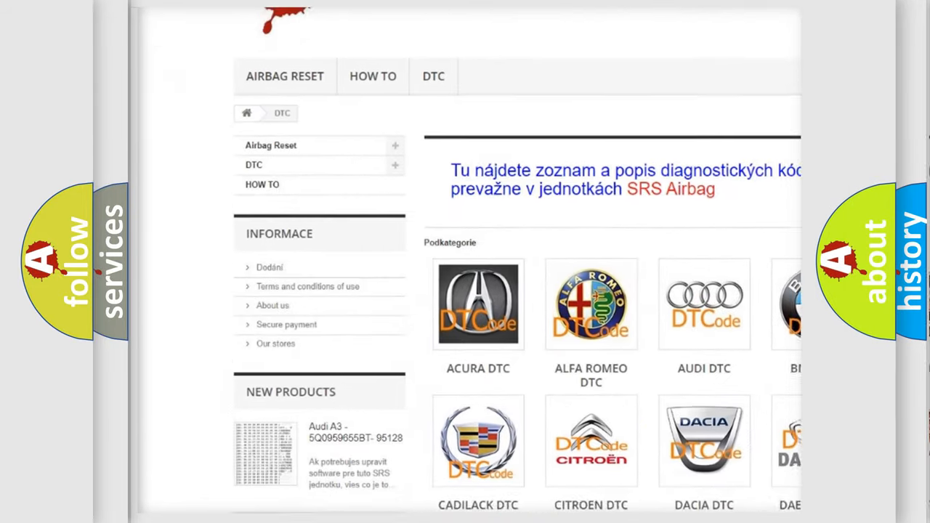
scroll(down, 3)
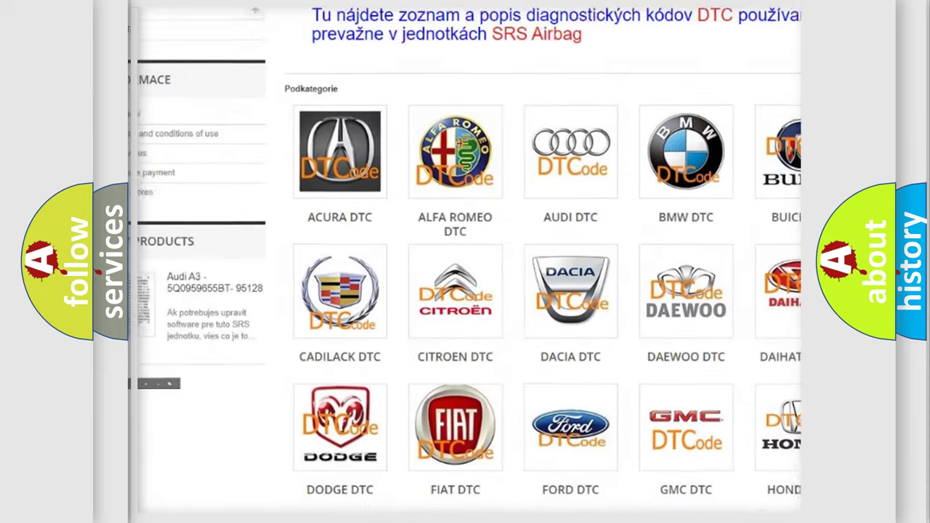
scroll(down, 3)
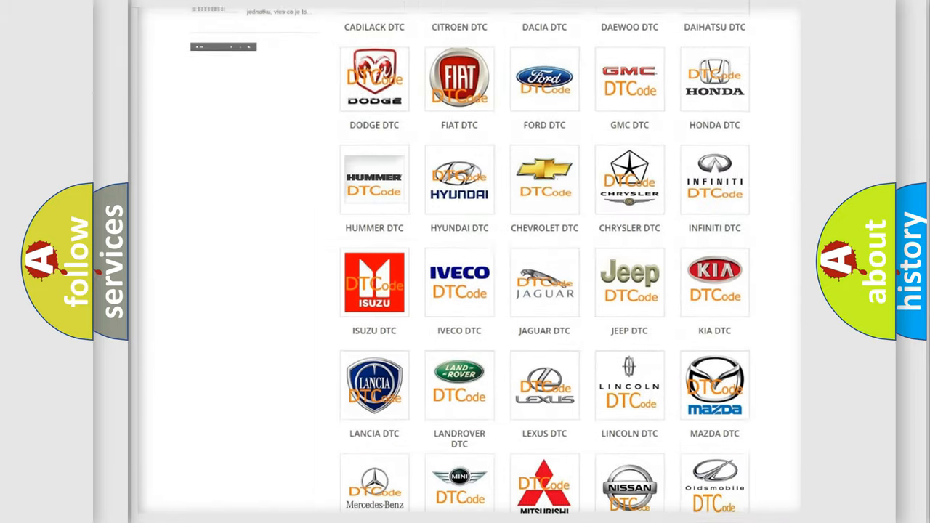
scroll(down, 3)
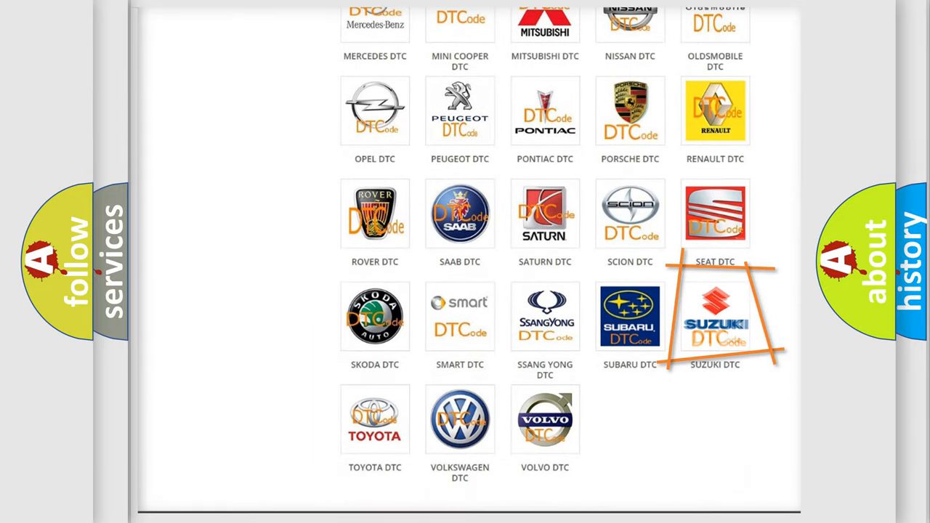